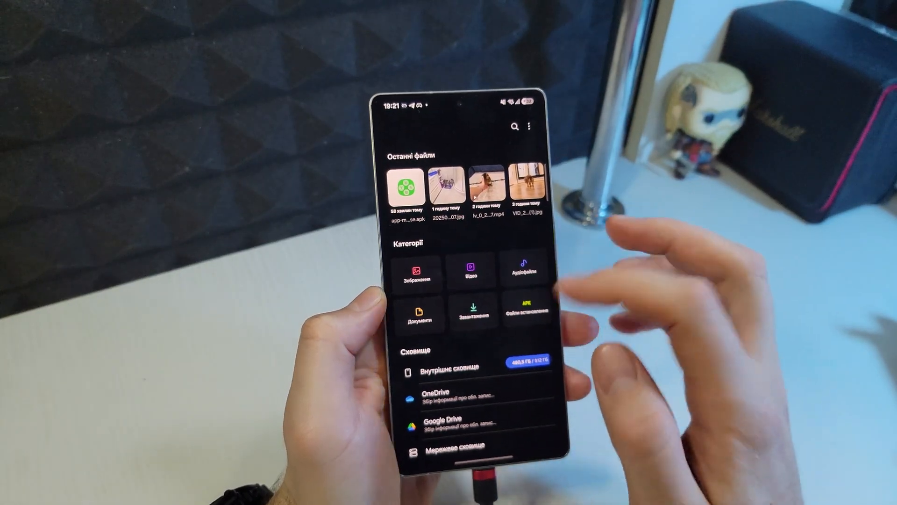
# - Go into Internal storage and then into the Download folder
pyautogui.click(419, 312)
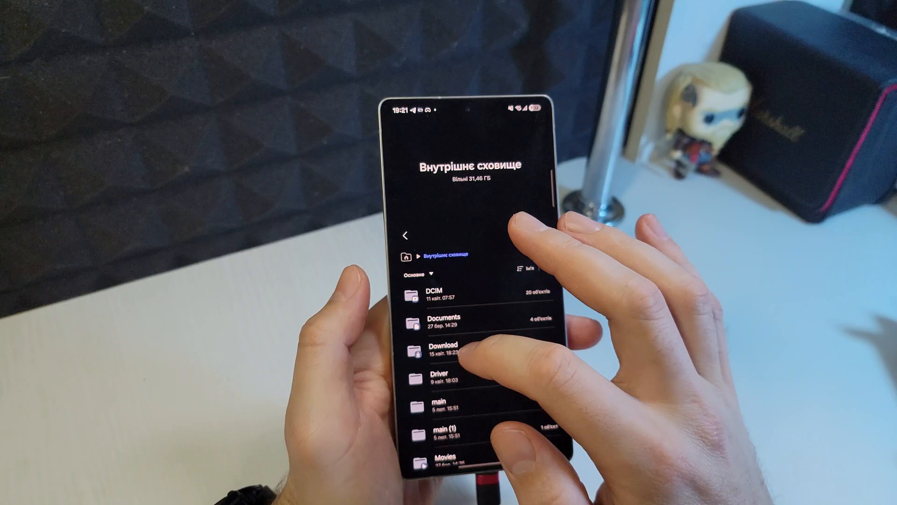
pyautogui.click(452, 349)
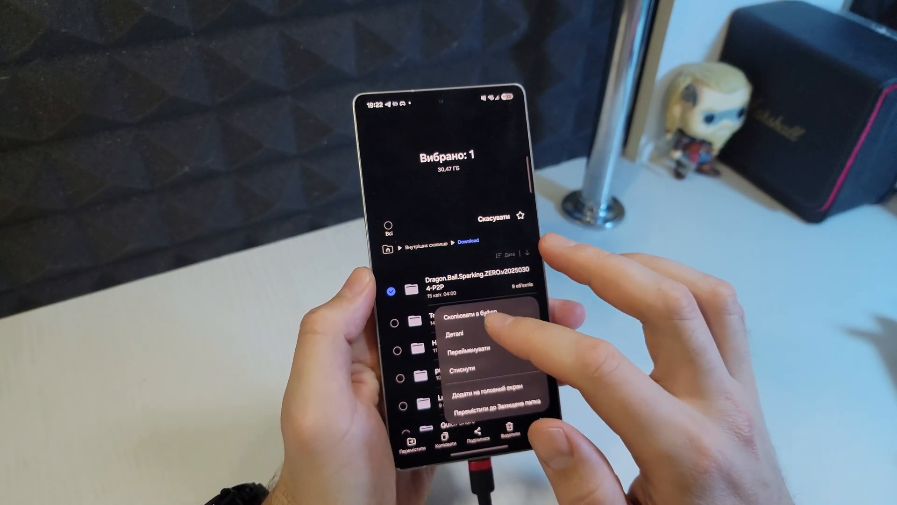
# - View the folder's details showing 30.47 GB, then enter Dragon.Ball.Sparking.ZERO to see its game files
pyautogui.click(460, 333)
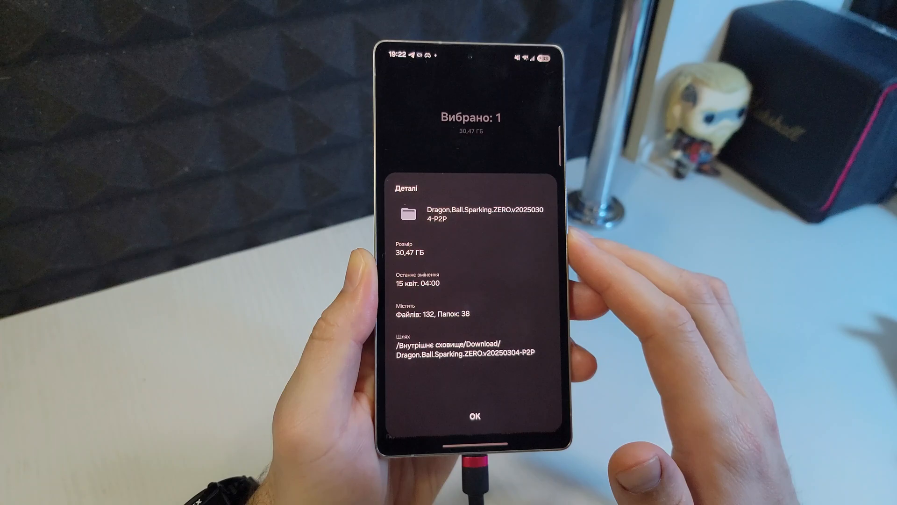
pyautogui.click(473, 414)
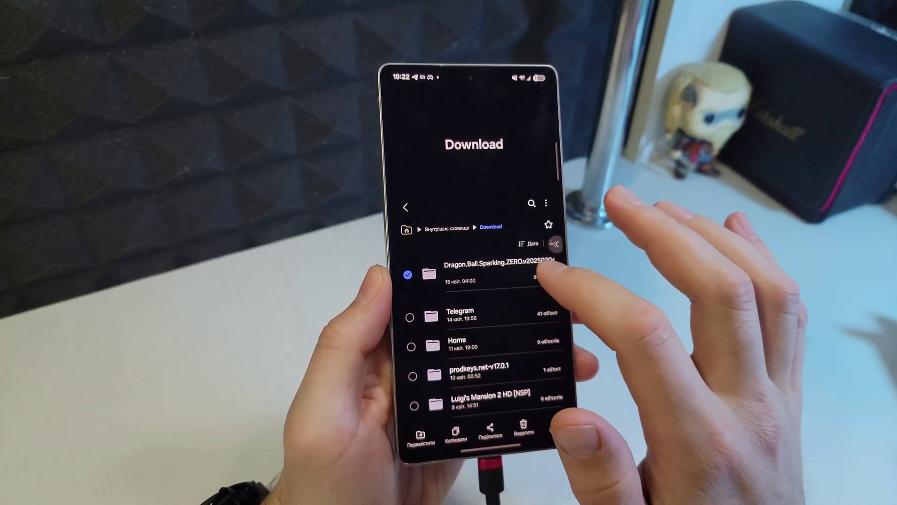
pyautogui.click(493, 269)
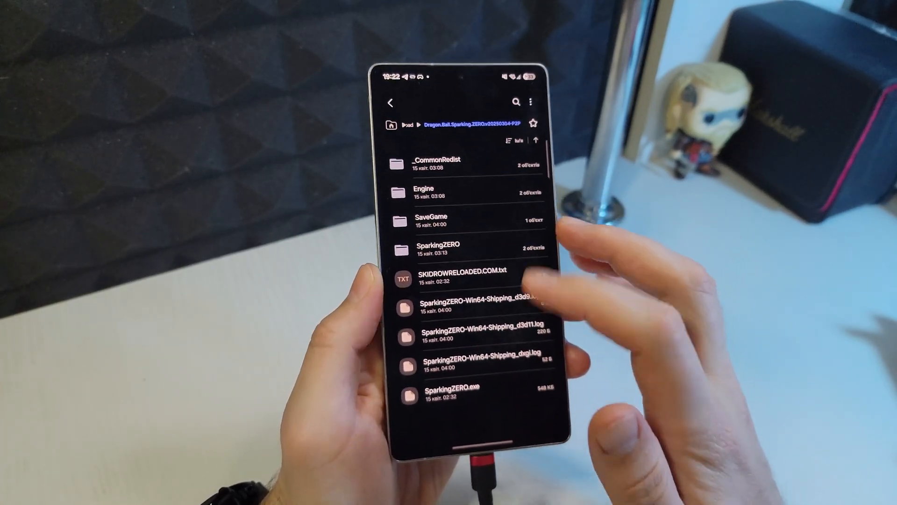